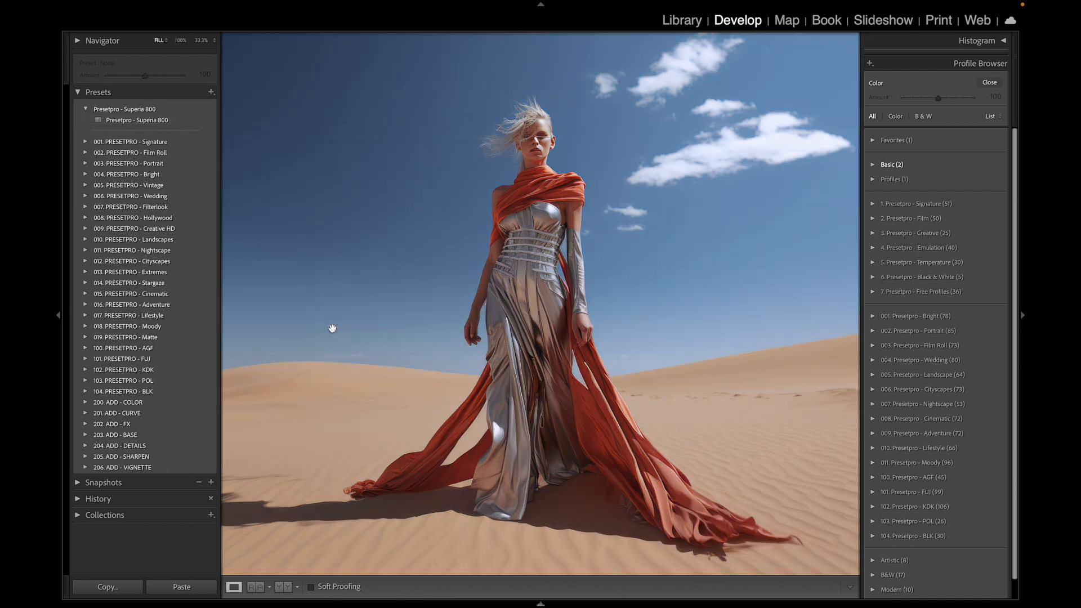
pyautogui.moveTo(203, 463)
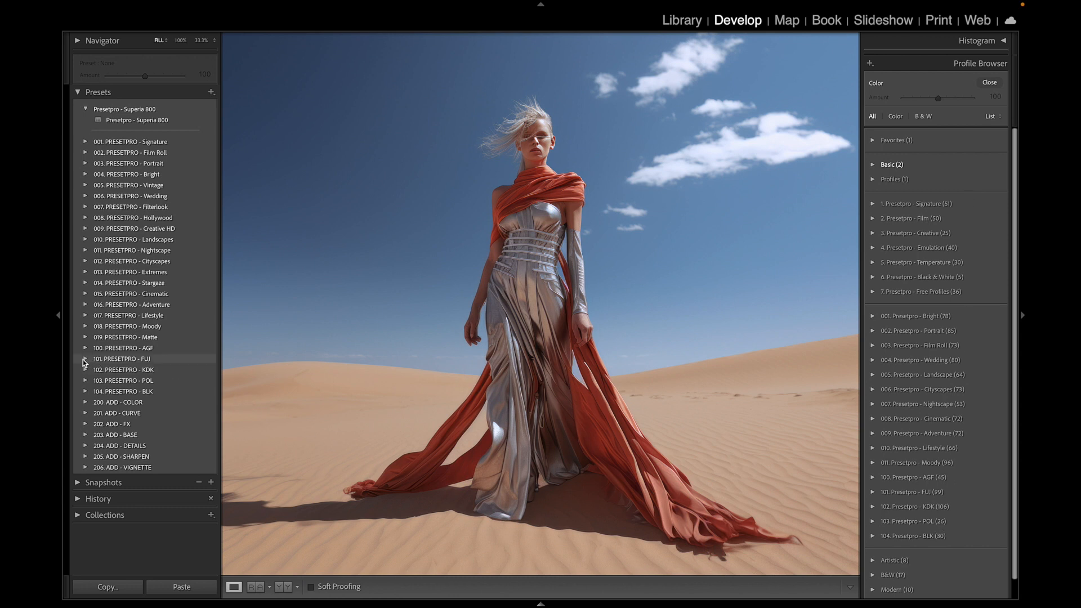
# Expand the 101. PRESETPRO - FUJI preset group to list its film looks
pyautogui.click(84, 359)
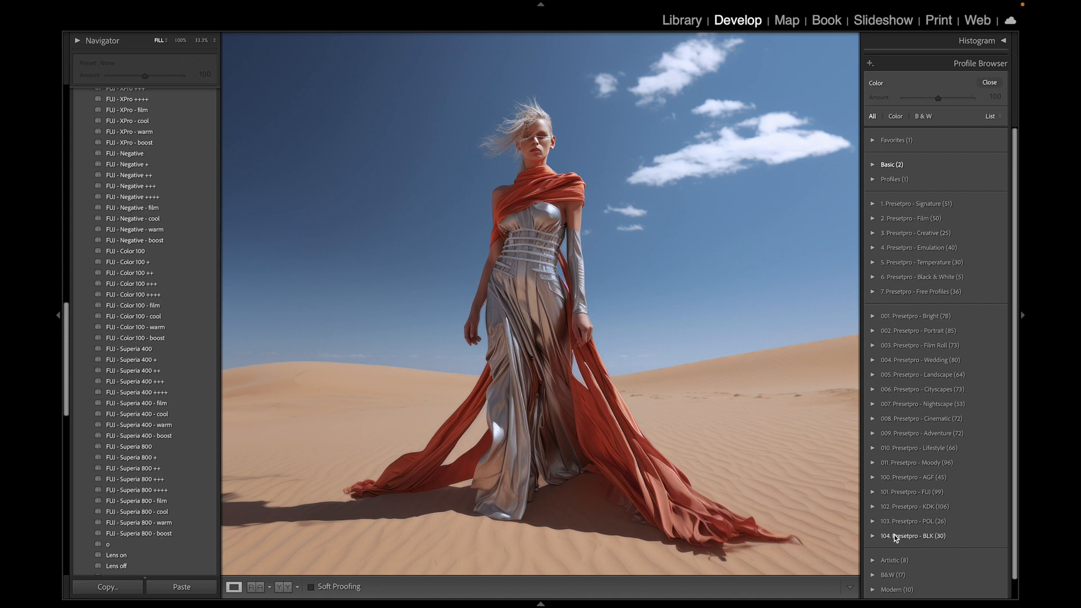
# Apply the FUJI Superia 800 cool profile from the Profile Browser to the desert photo
pyautogui.click(874, 492)
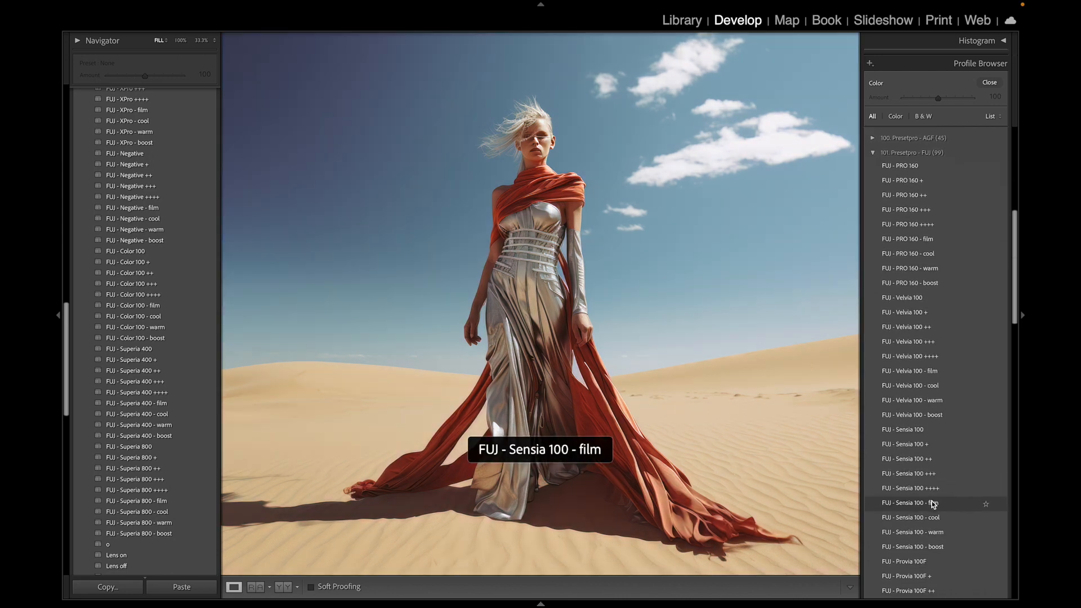
pyautogui.scroll(-3)
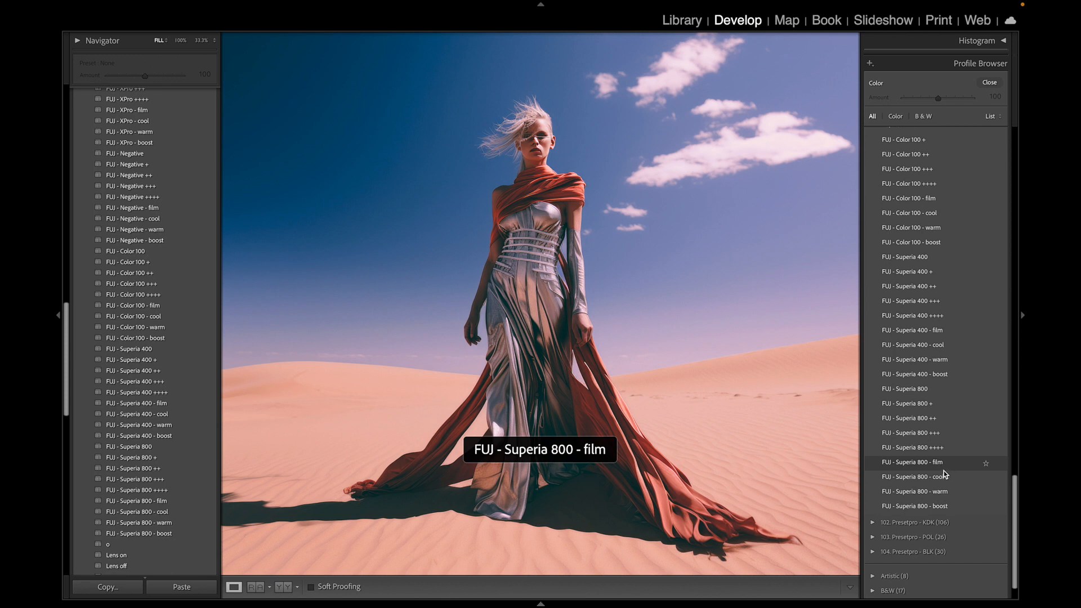
pyautogui.click(913, 476)
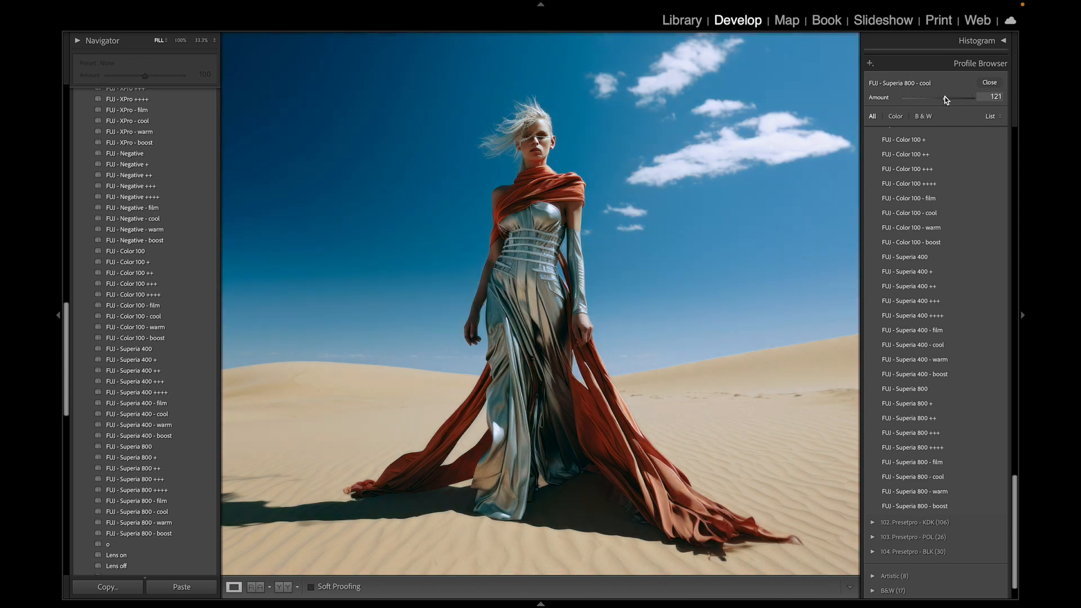
# Raise the Superia 800 cool profile amount to 126 and apply the LIGHTING Auto Set preset
pyautogui.moveTo(938, 97); pyautogui.dragTo(949, 97)
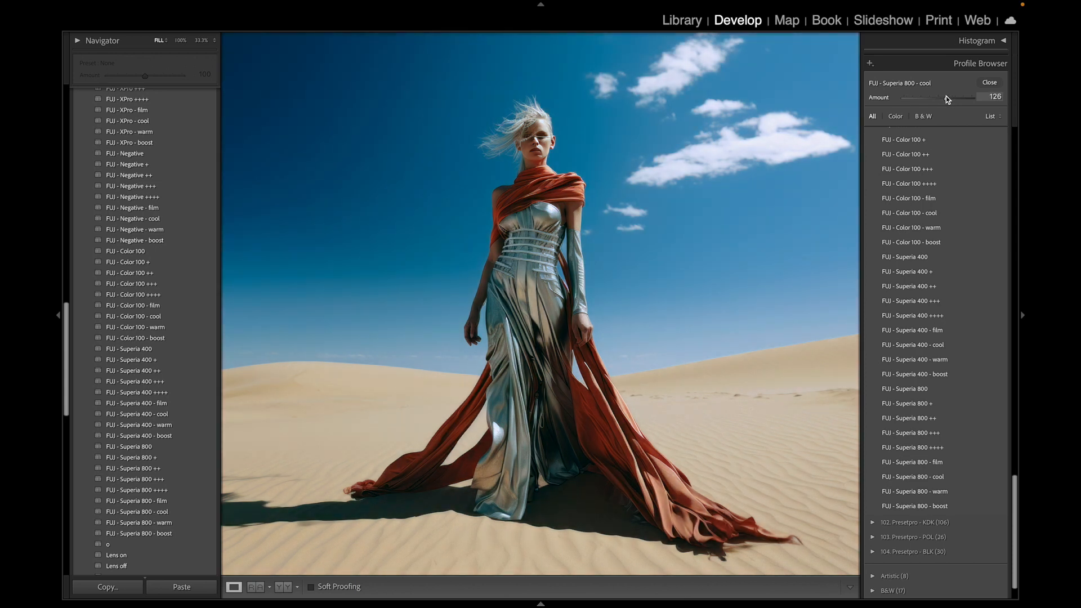
pyautogui.scroll(-3)
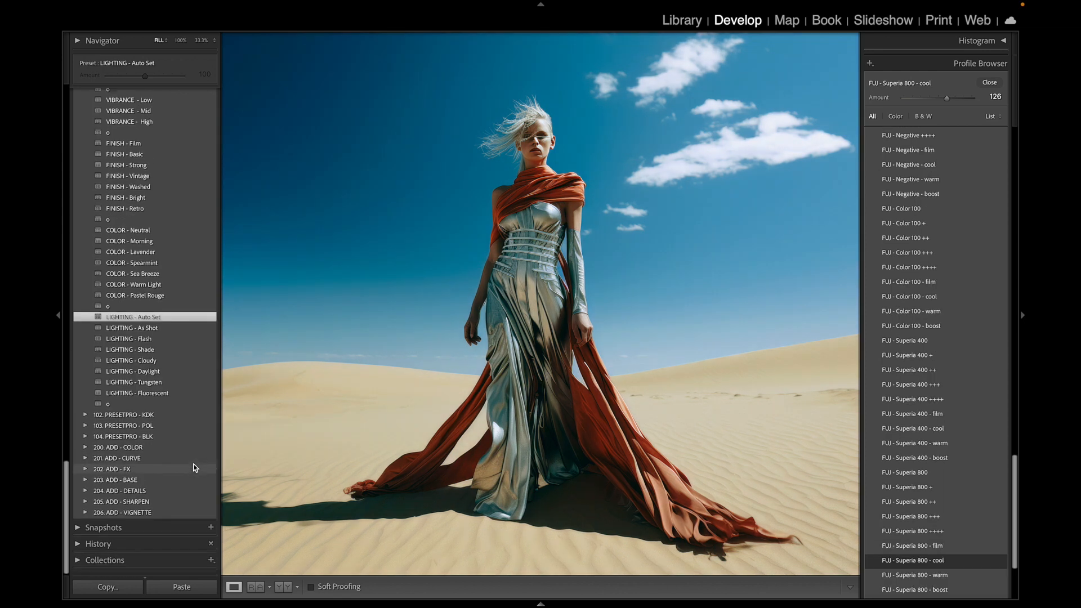
# Apply GRAIN - Med from the ADD - FX presets and show the Before/After comparison
pyautogui.click(86, 472)
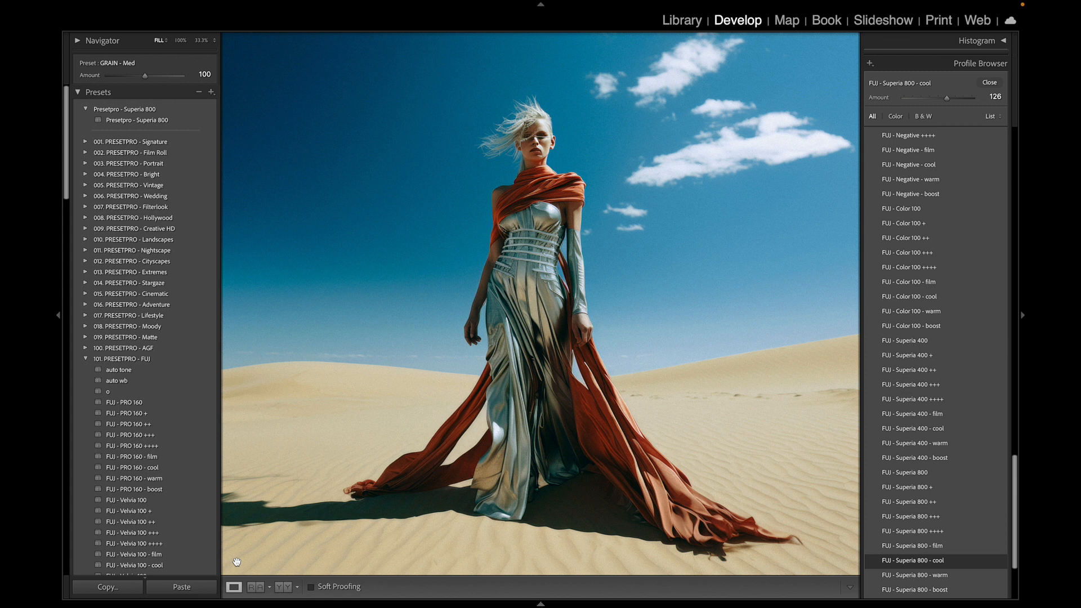
pyautogui.scroll(-3)
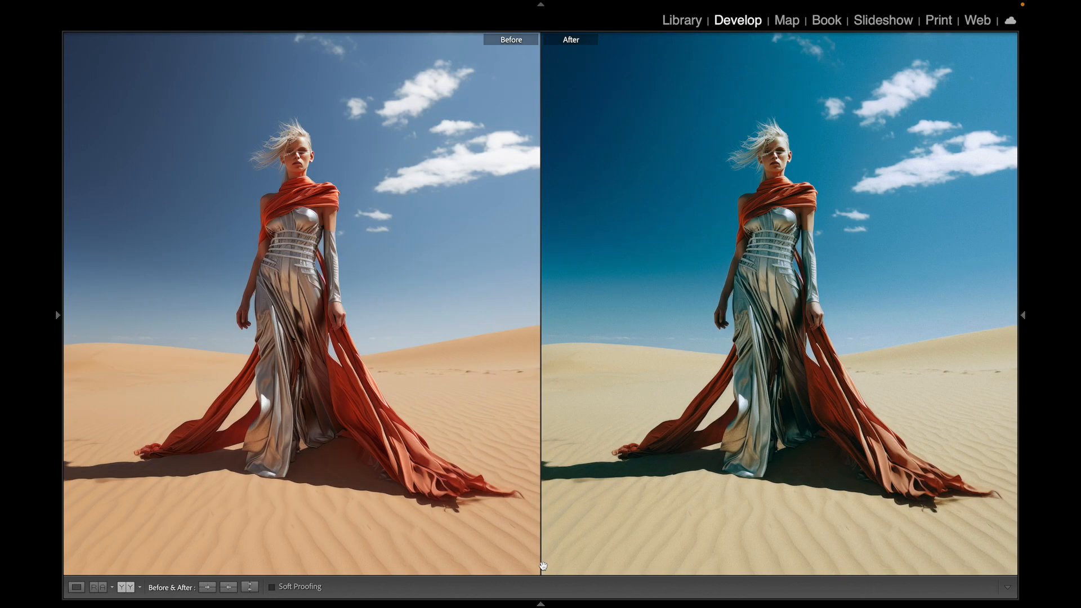
pyautogui.click(57, 314)
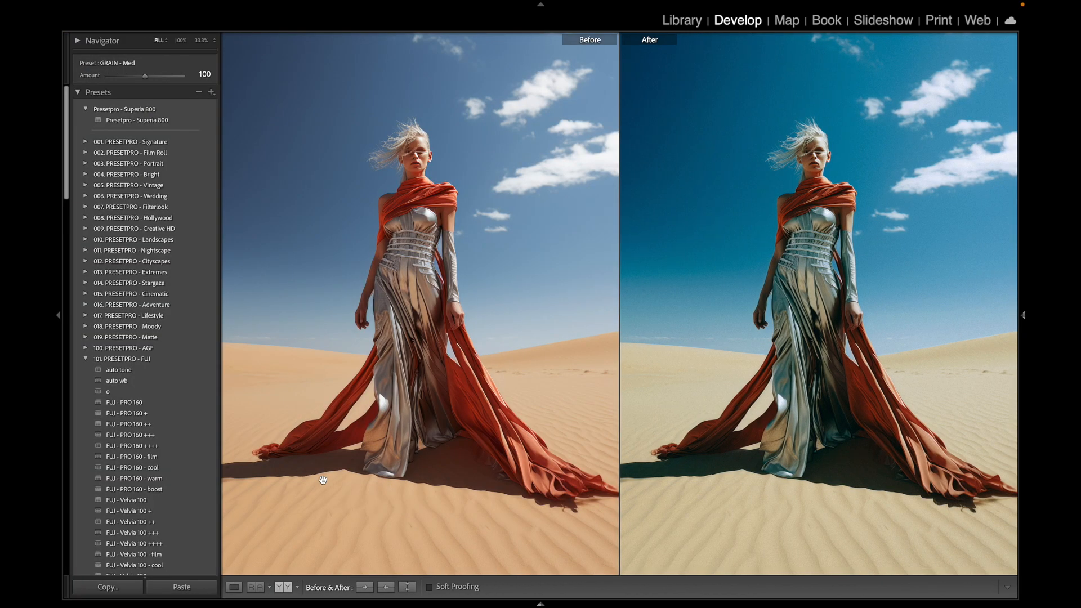